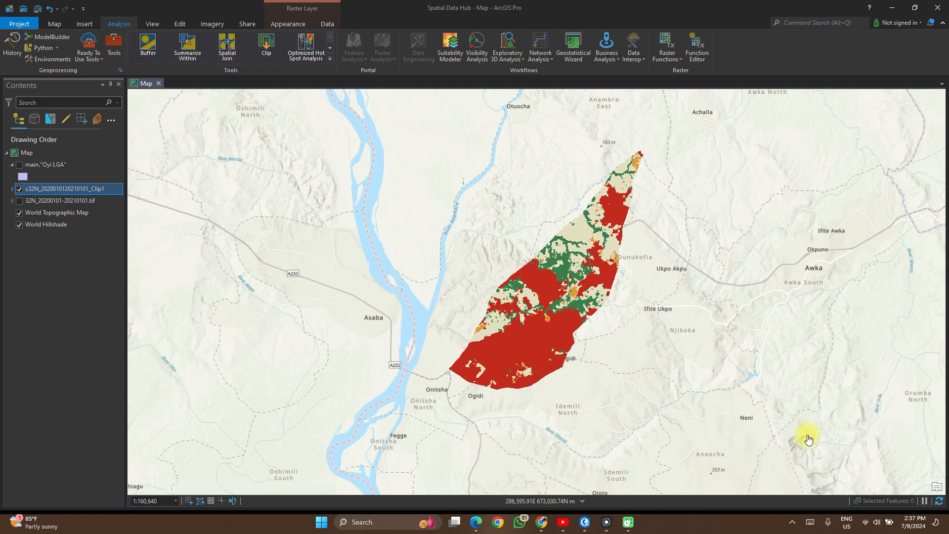
mouse_move(601, 343)
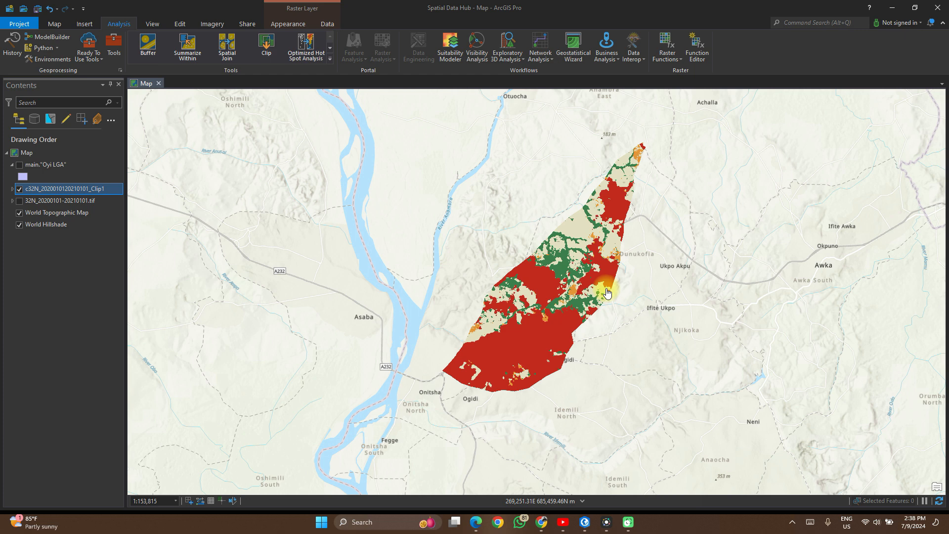
mouse_move(366, 202)
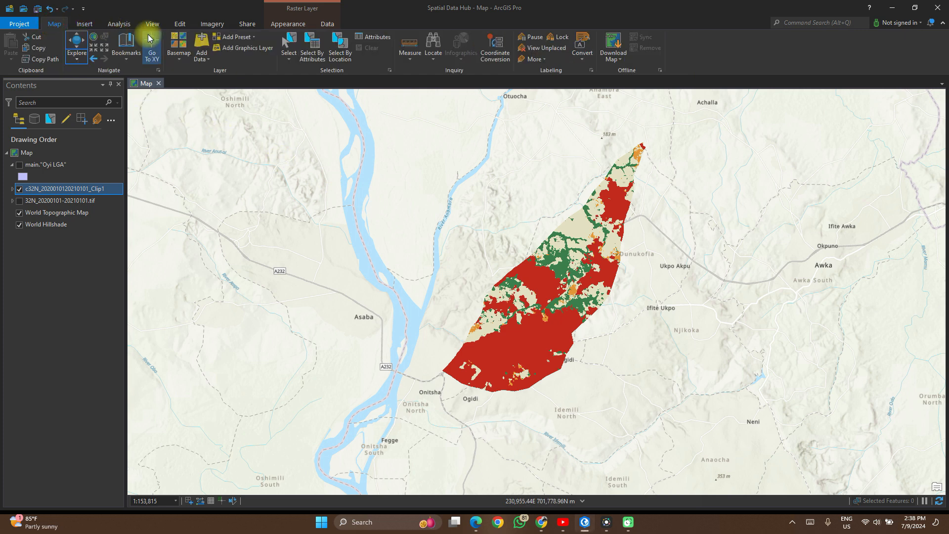
Search the Geoprocessing pane for 'raster' and scroll to Raster to Polygon.
left_click(119, 24)
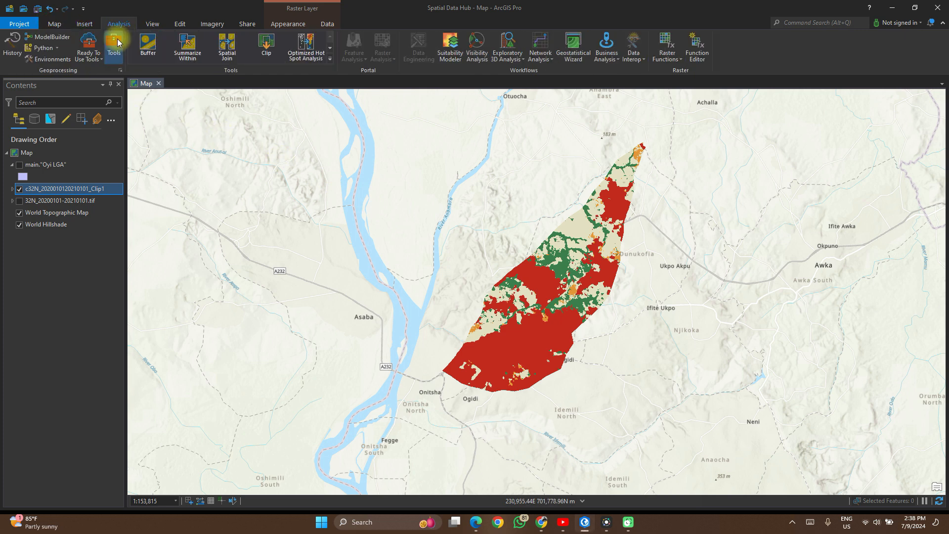
left_click(113, 47)
type("c")
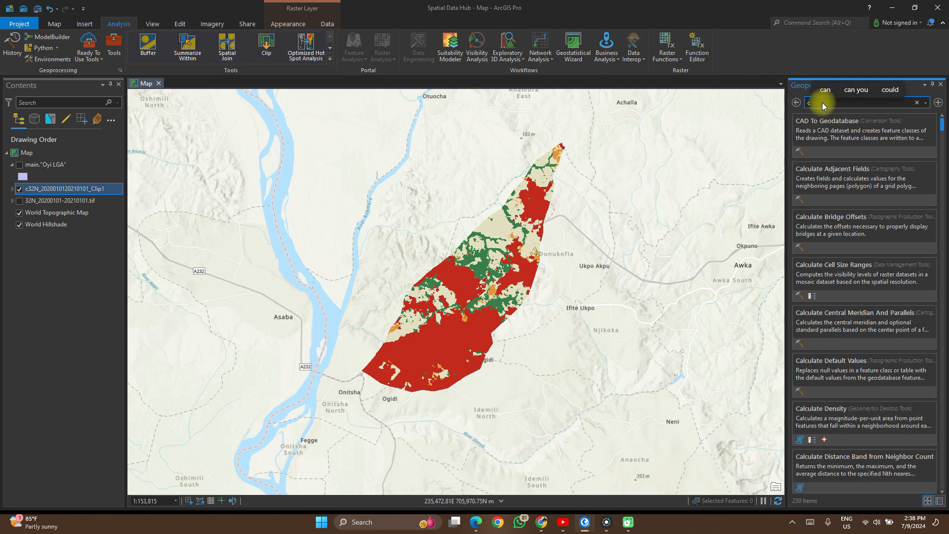
type("raster")
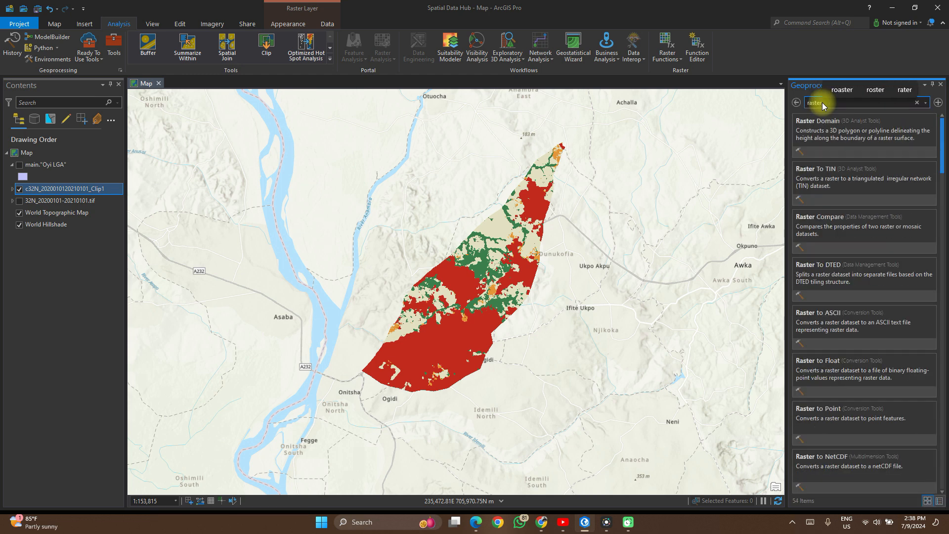
mouse_move(851, 212)
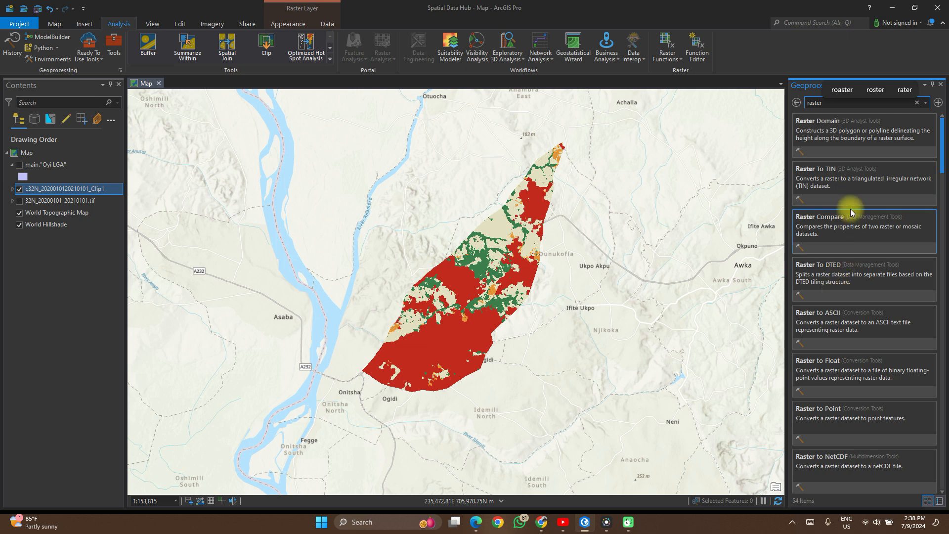
scroll("down", 3)
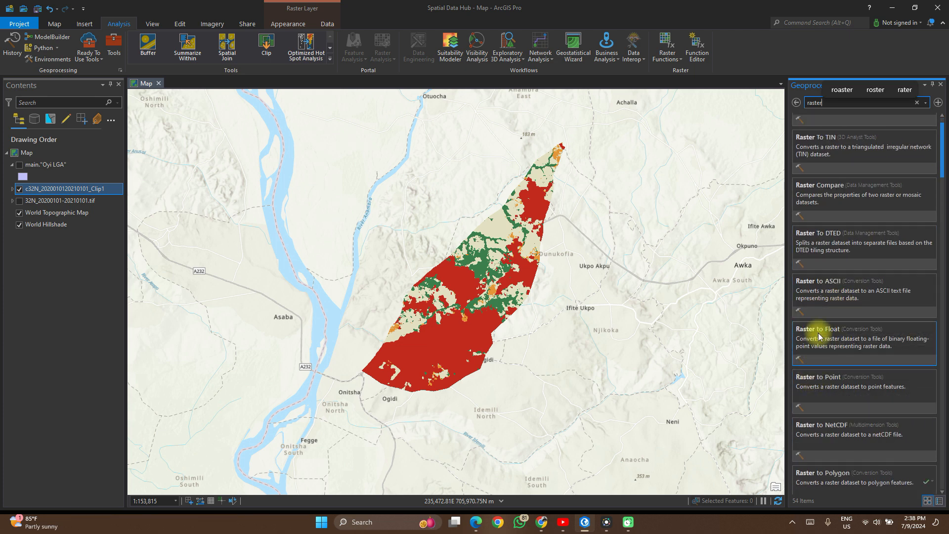
scroll("down", 3)
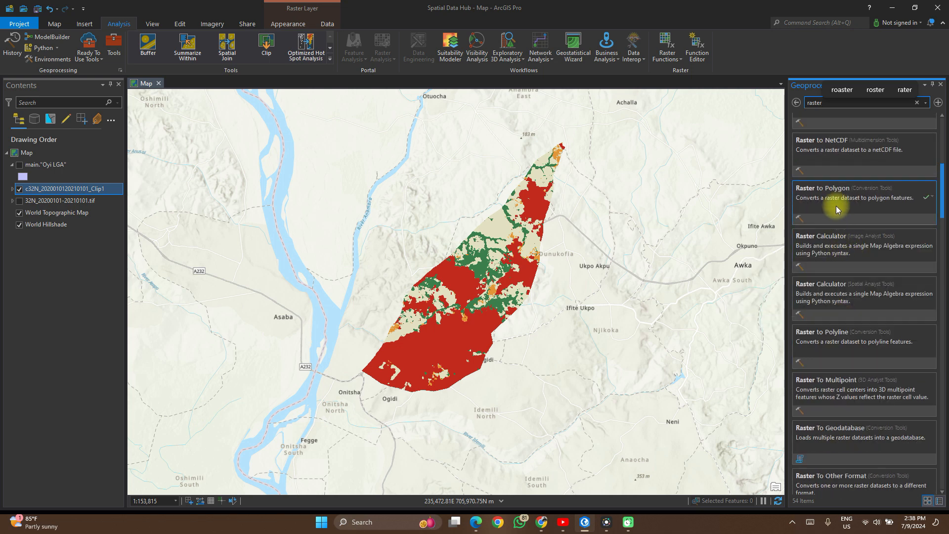
Run Raster to Polygon on the Clip1 raster with Field Value and default output.
left_click(822, 187)
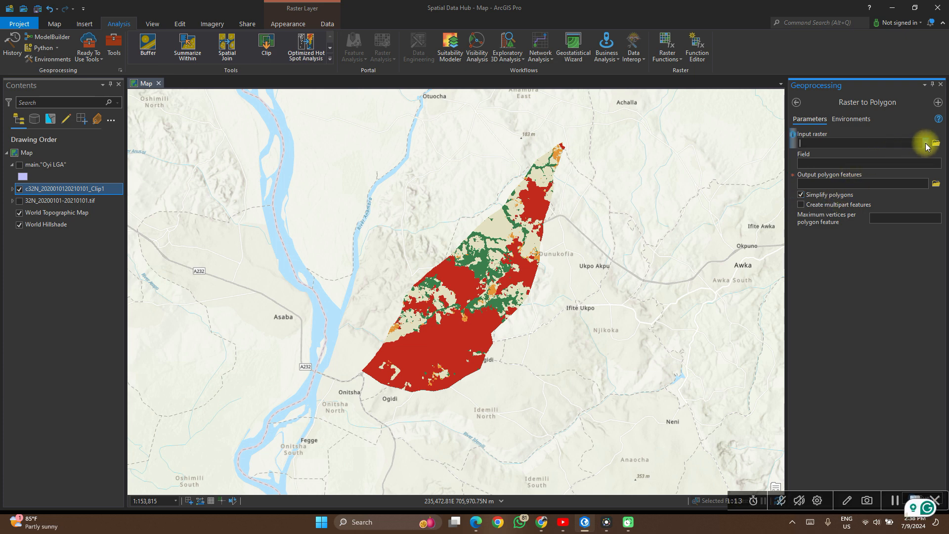
left_click(924, 142)
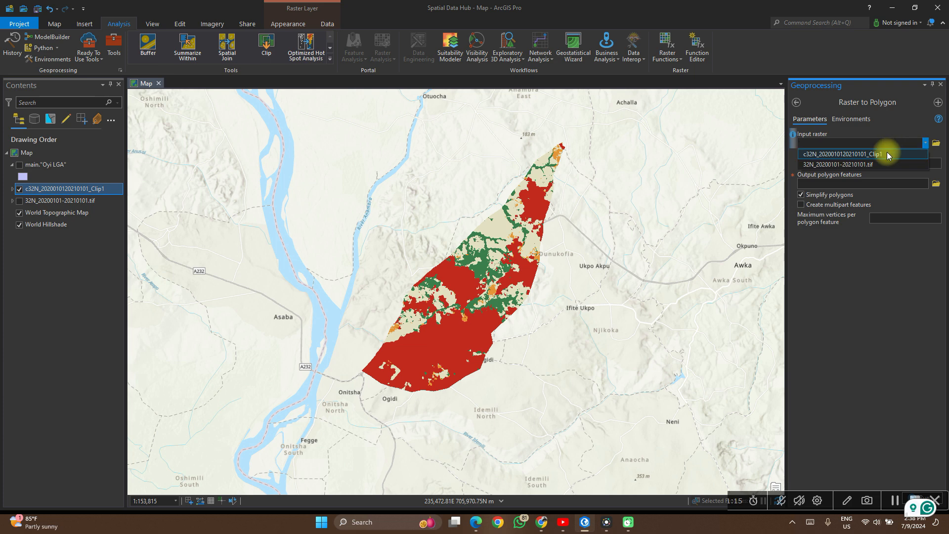
left_click(847, 153)
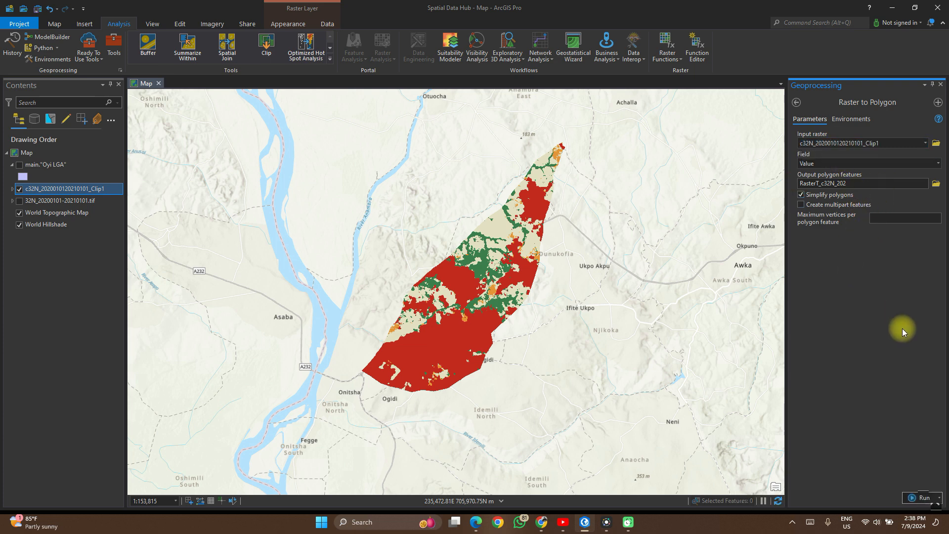
mouse_move(720, 10)
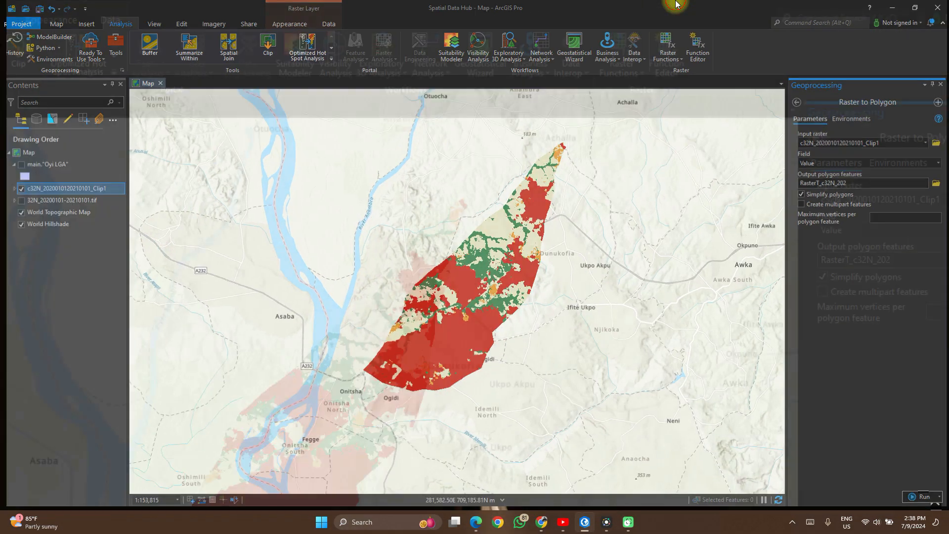
left_click(903, 7)
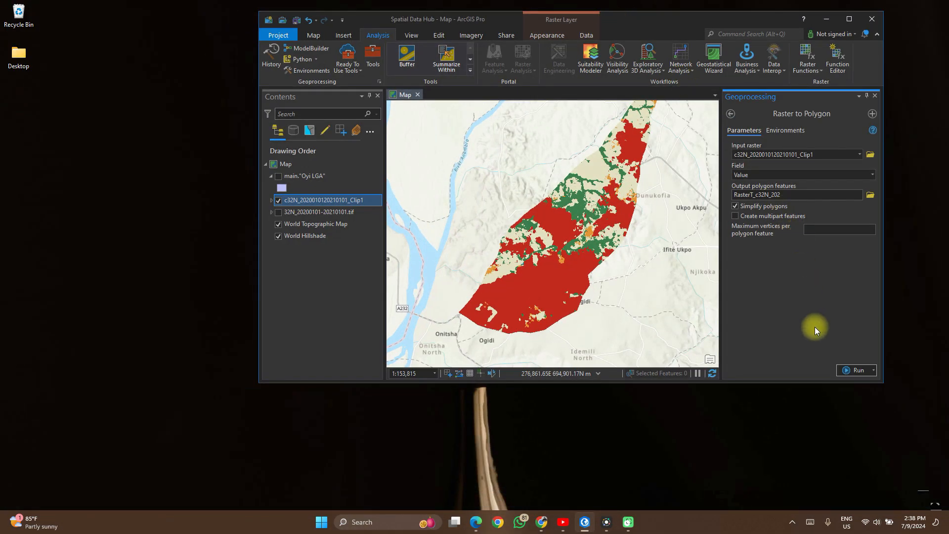
left_click(856, 369)
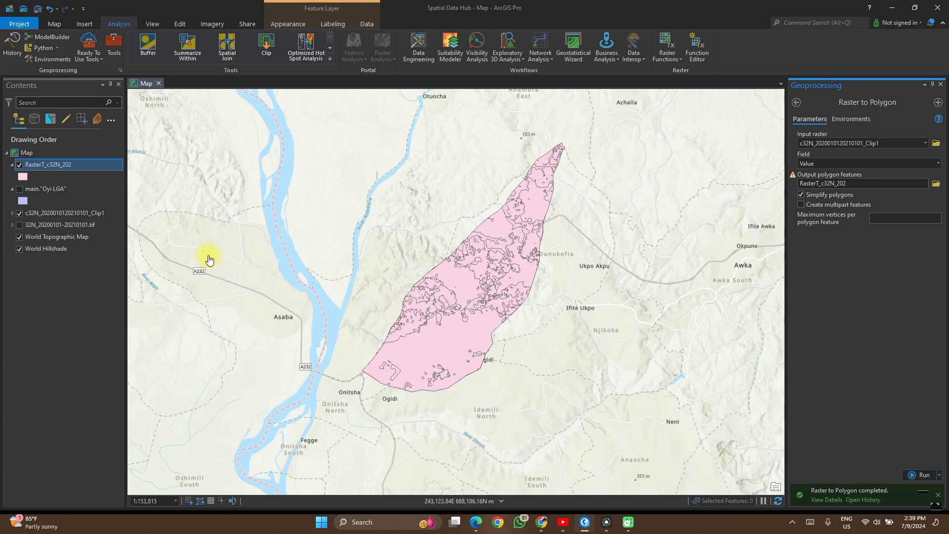
Show the attribute table of RasterT_c32N_202 with its 2,170 polygons.
left_click(48, 165)
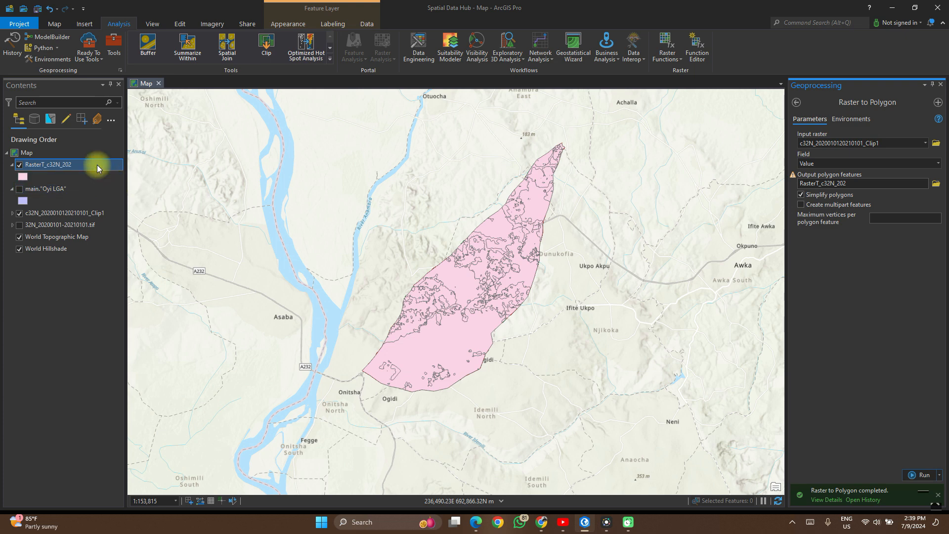
right_click(48, 164)
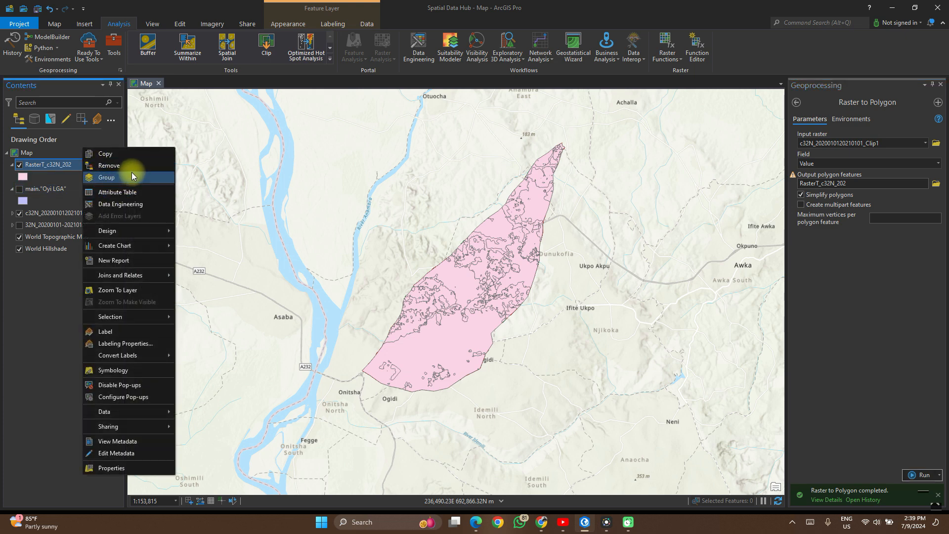
mouse_move(128, 192)
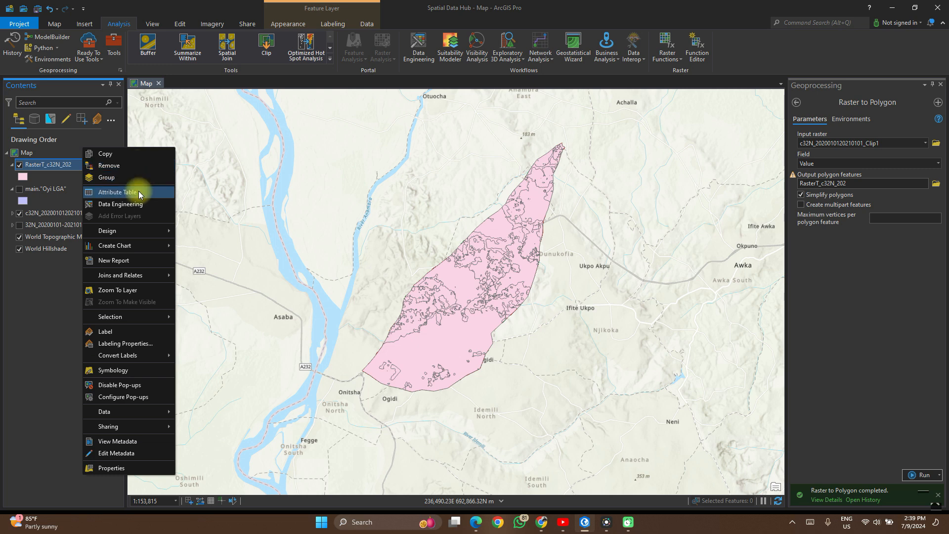
left_click(117, 192)
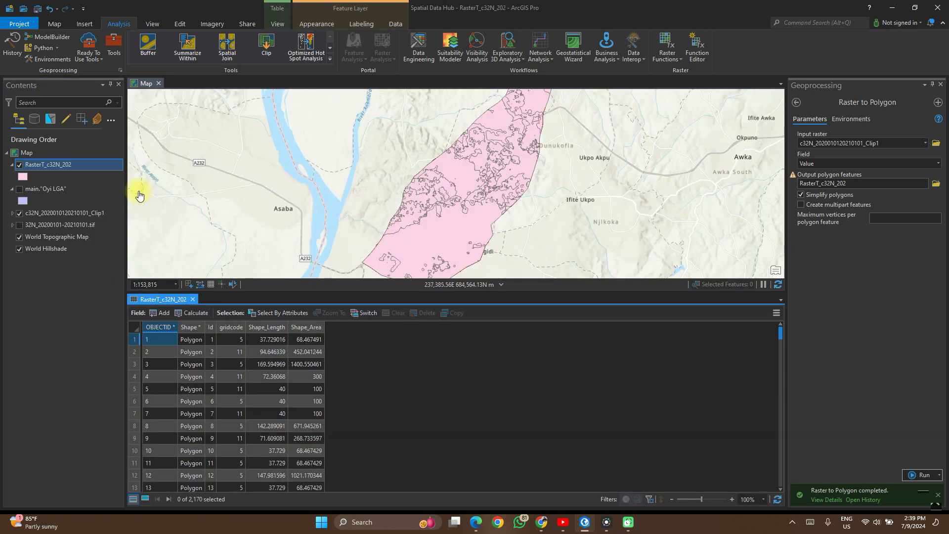
left_click(210, 285)
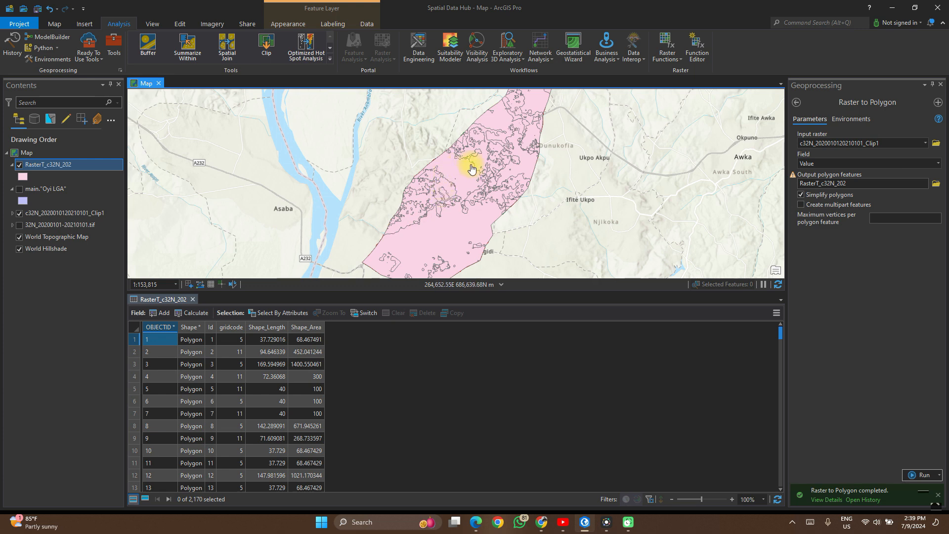
mouse_move(478, 182)
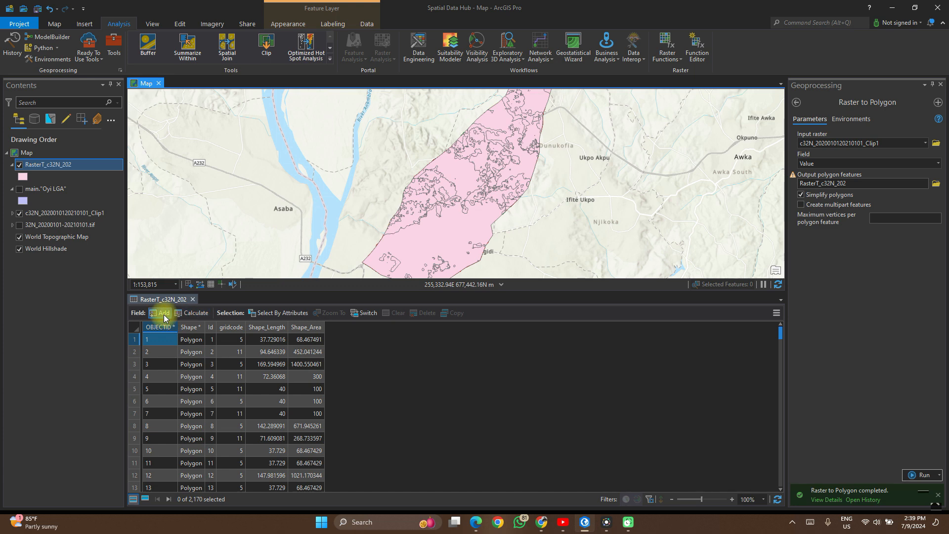
Add a field named Area, alias Area, with Float data type.
left_click(163, 298)
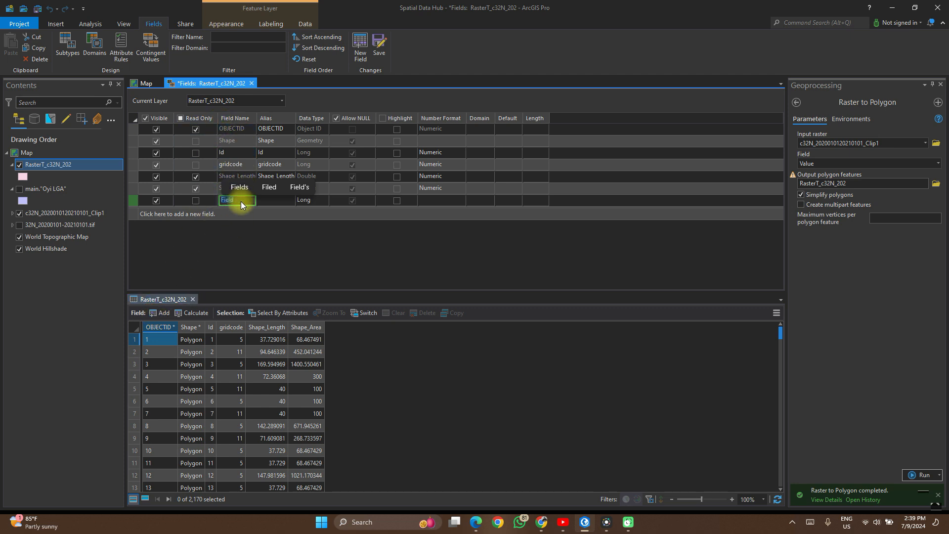
type("A")
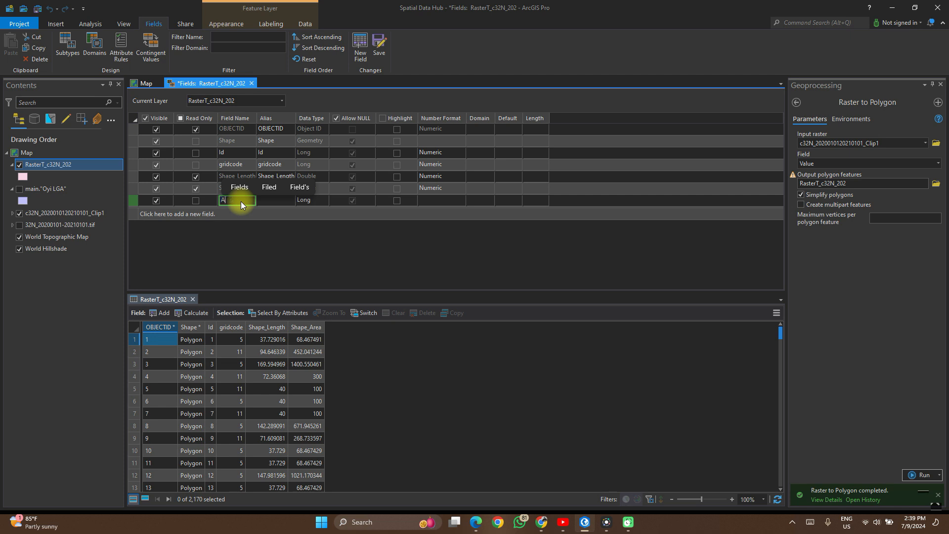
type("rea")
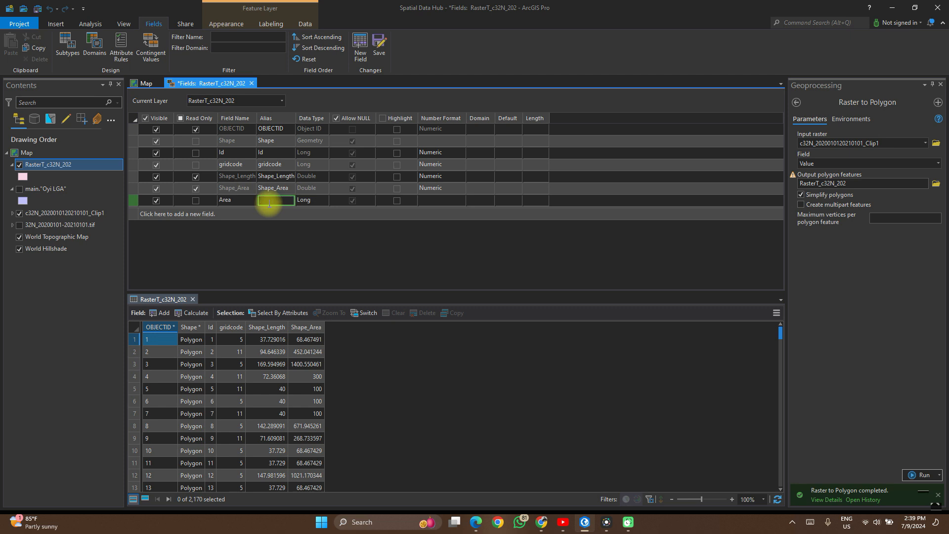
type("Area")
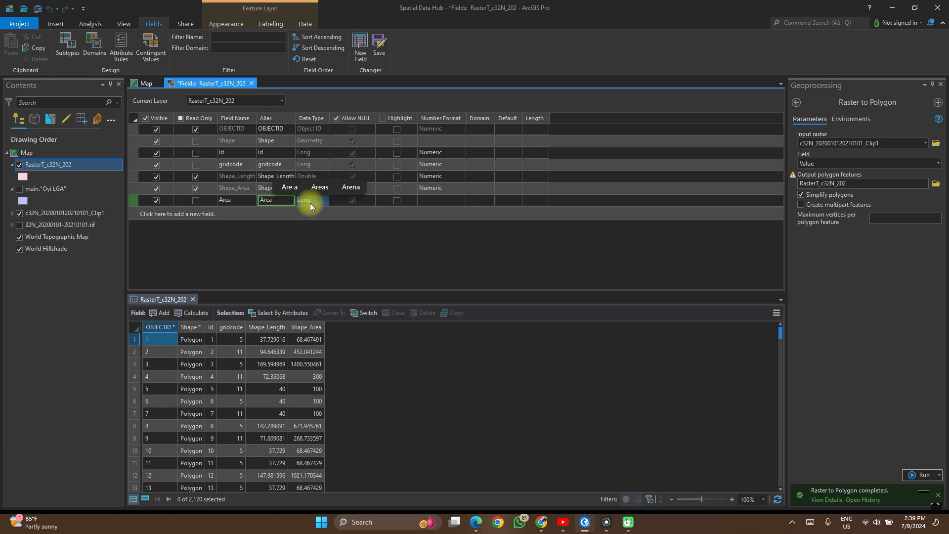
left_click(312, 199)
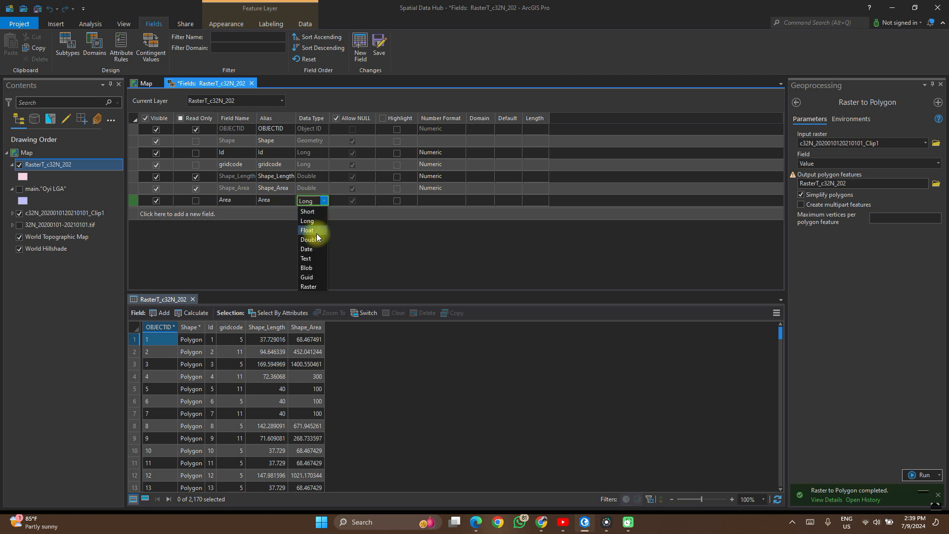
left_click(307, 230)
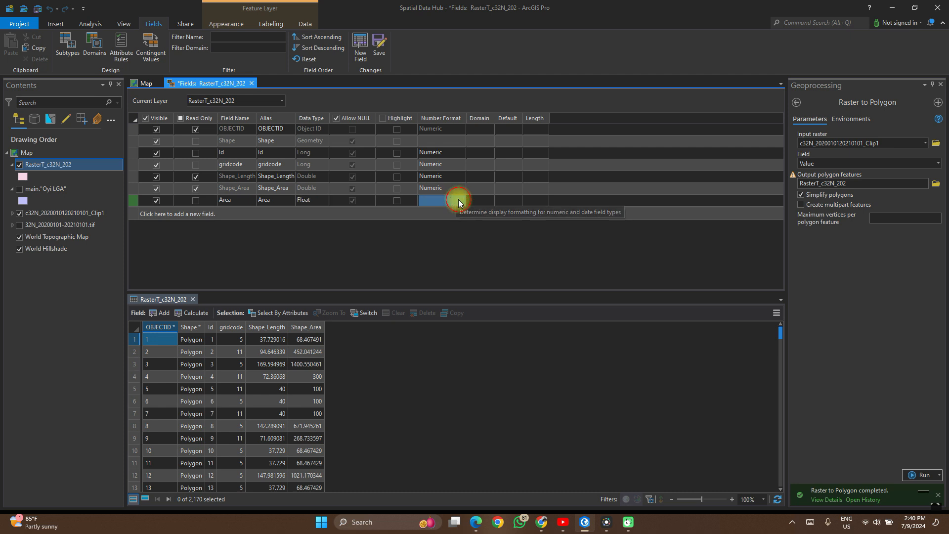
Format Area as Numeric with 3 decimal places and save the field changes.
left_click(460, 200)
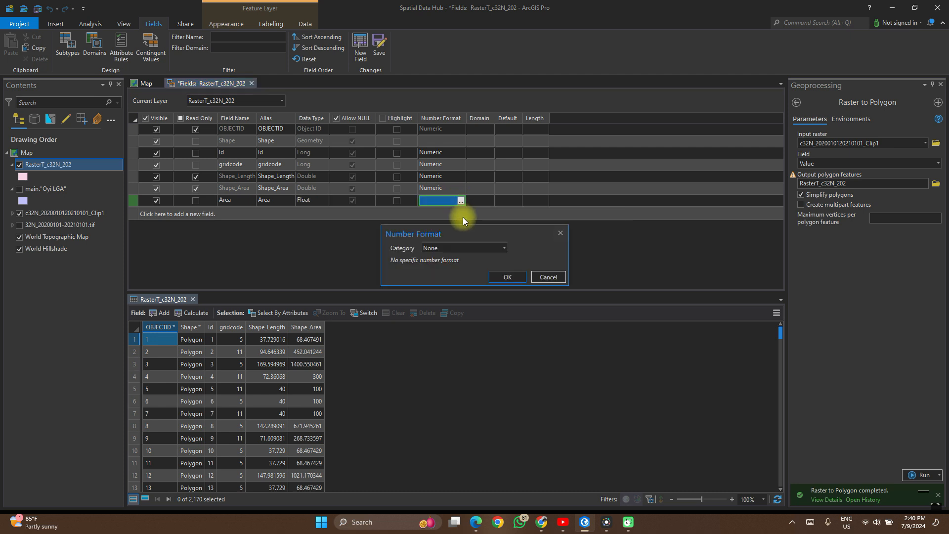
left_click(501, 247)
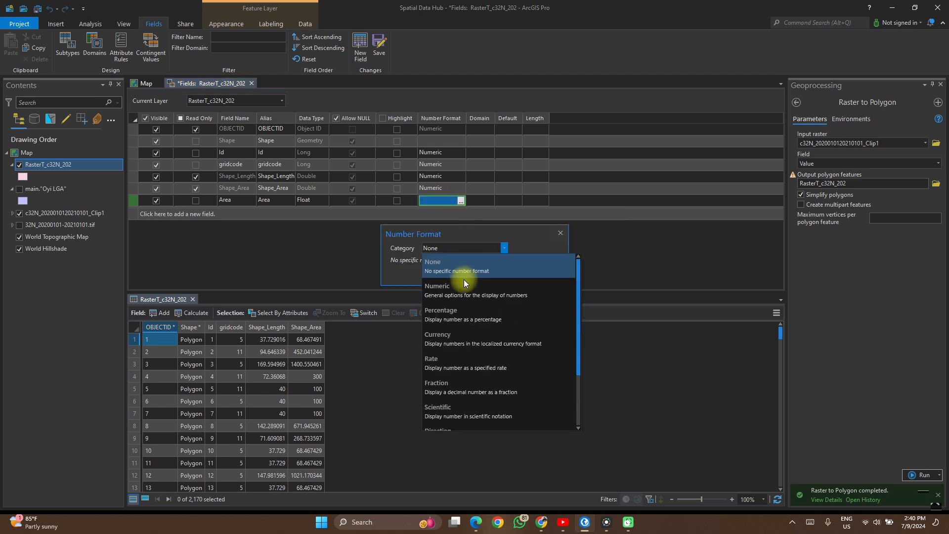
left_click(437, 285)
type("3")
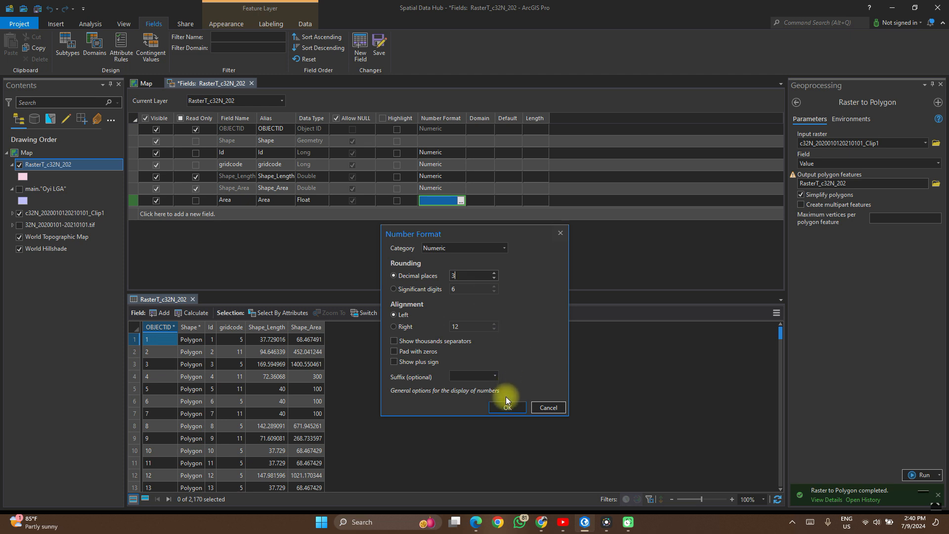
left_click(506, 408)
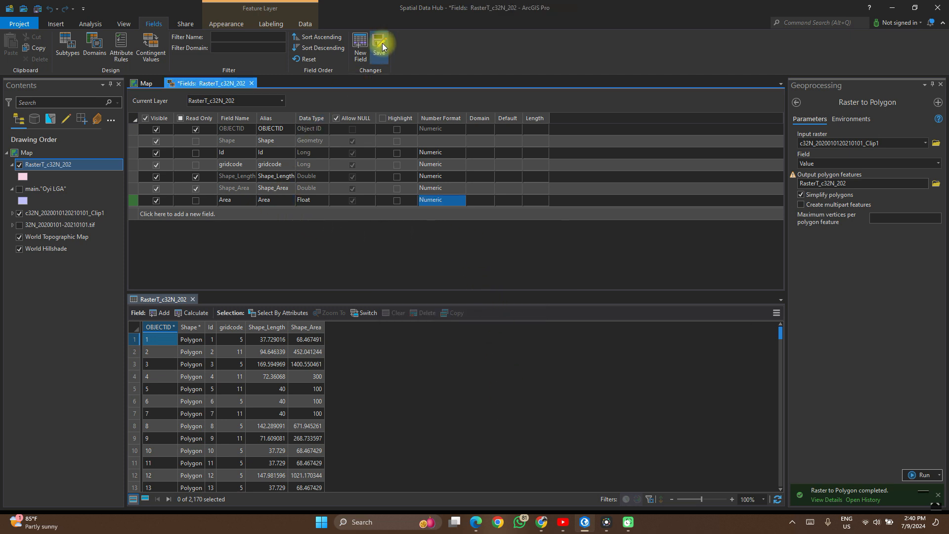
left_click(378, 46)
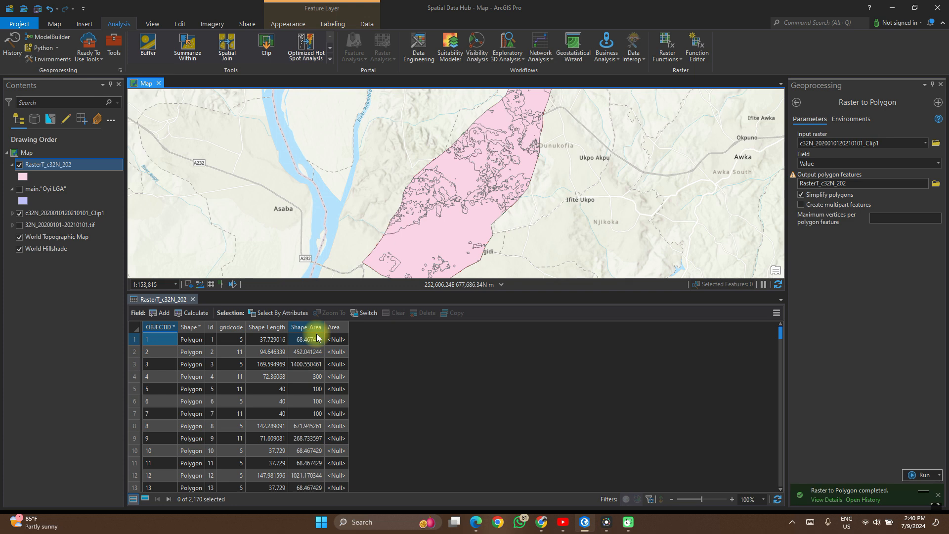
mouse_move(315, 327)
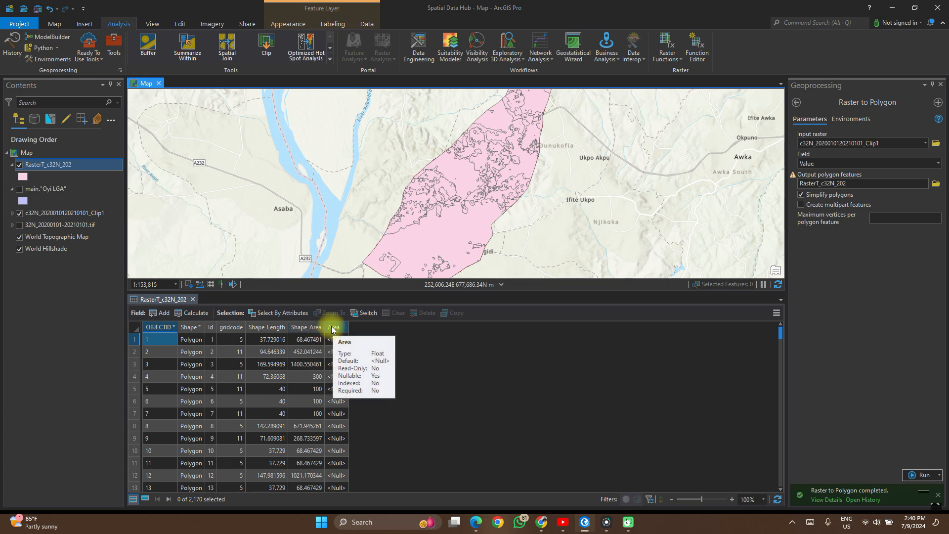
Bring up the context menu of the Area column header.
right_click(335, 327)
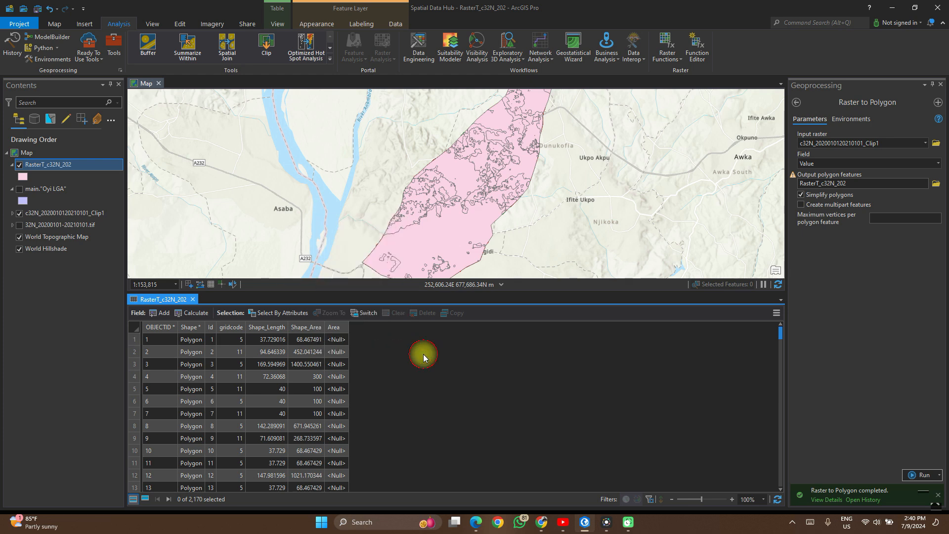
right_click(333, 327)
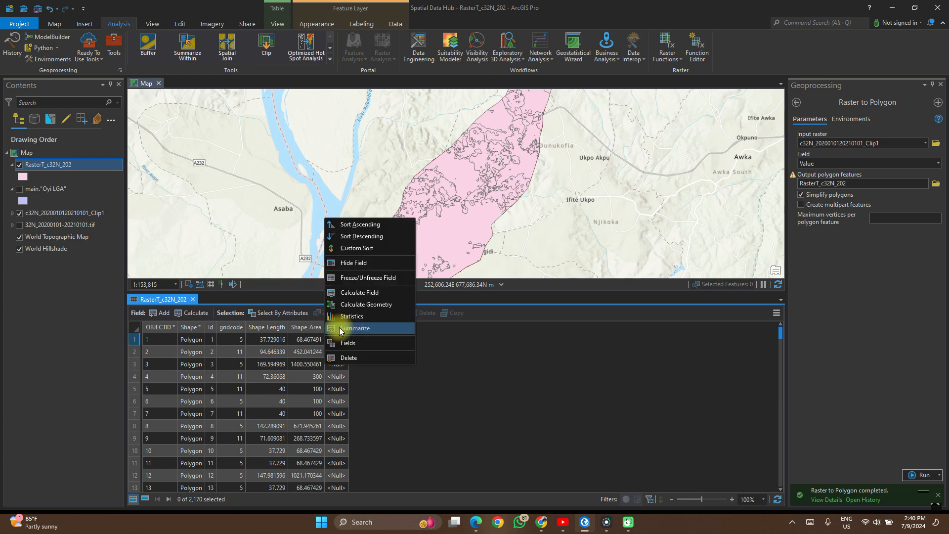
Set Calculate Geometry: Area field, geodesic area in hectares, GCS_WGS_1984.
left_click(365, 305)
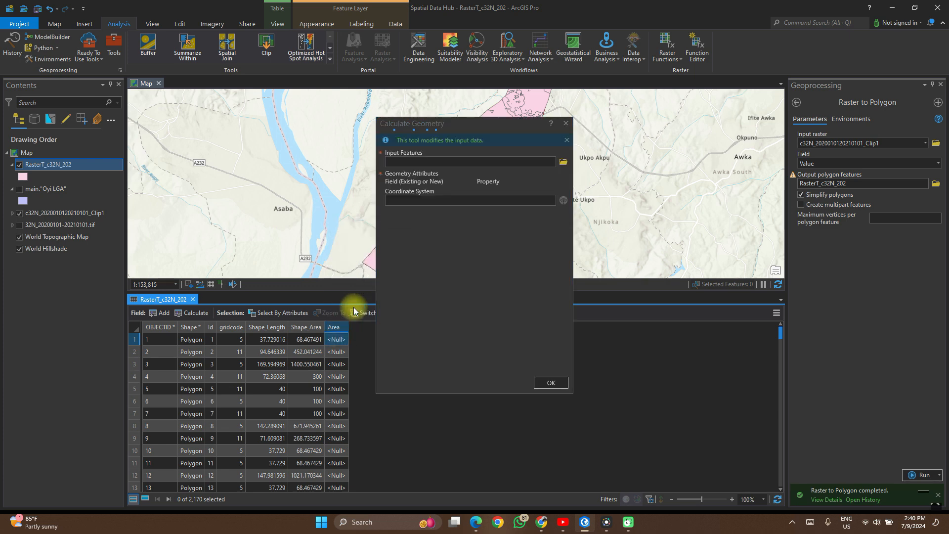
left_click(465, 161)
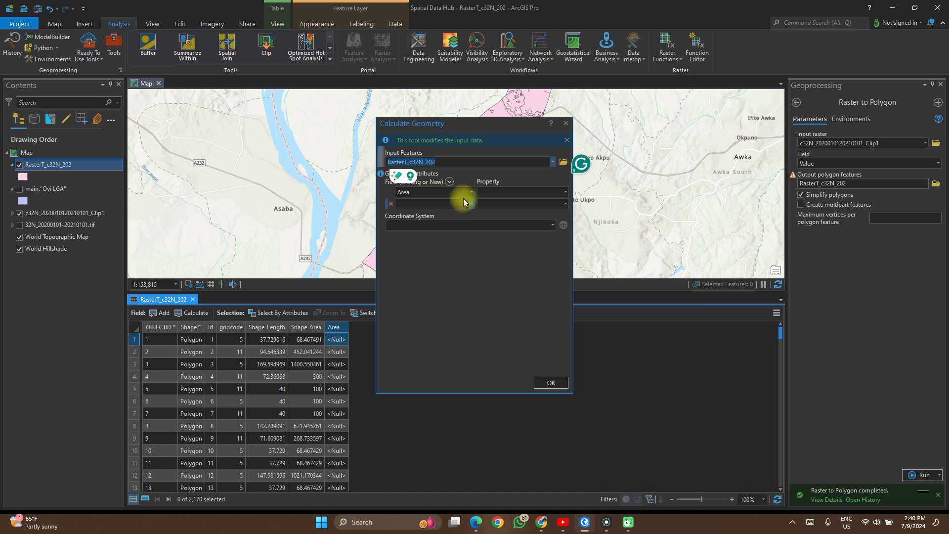
left_click(480, 192)
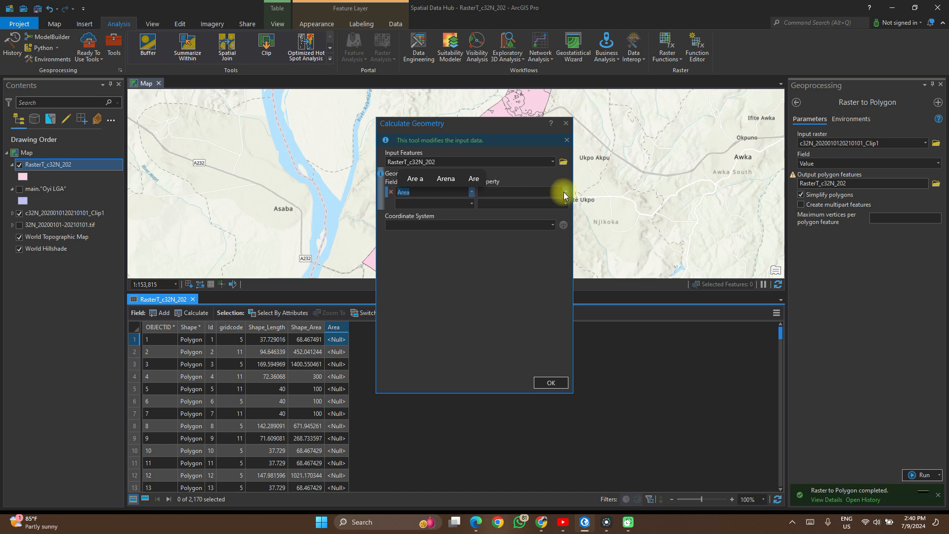
left_click(565, 192)
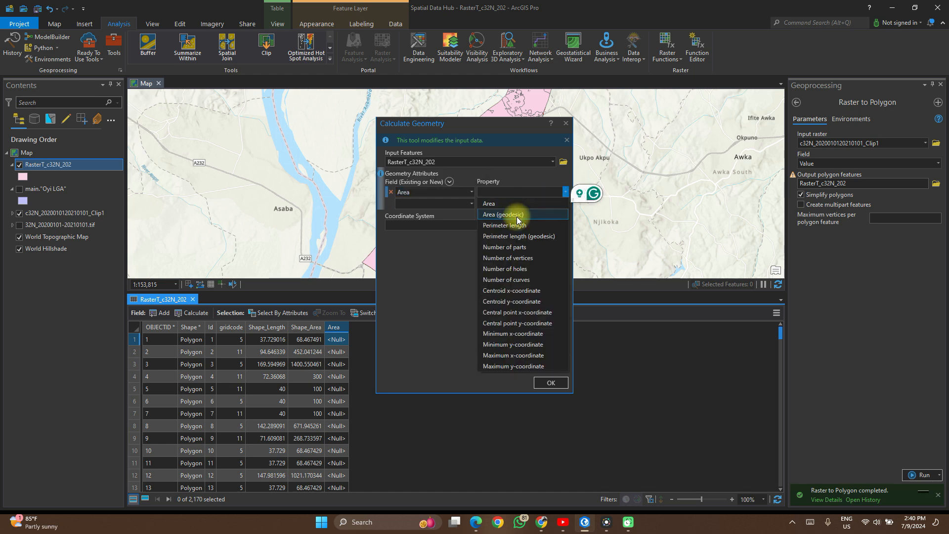
left_click(502, 214)
type("Hectares")
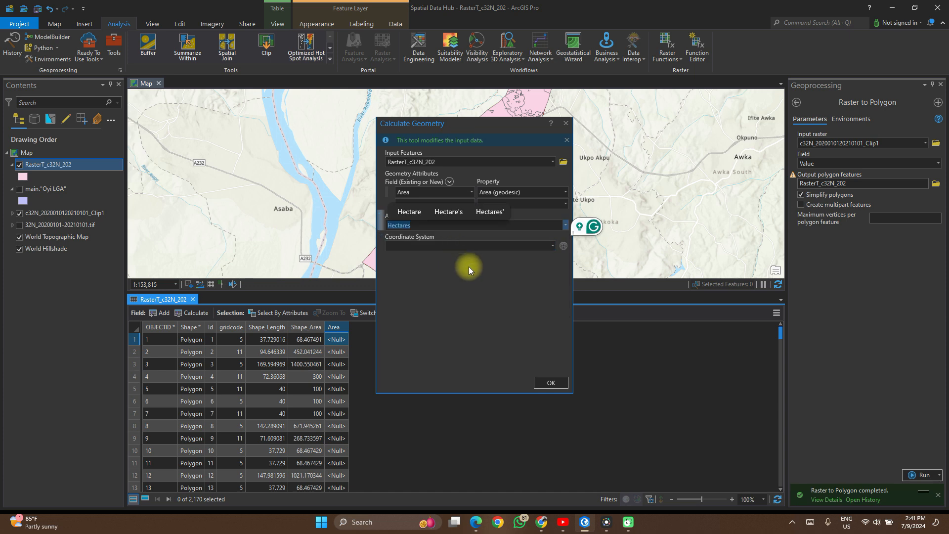
mouse_move(552, 253)
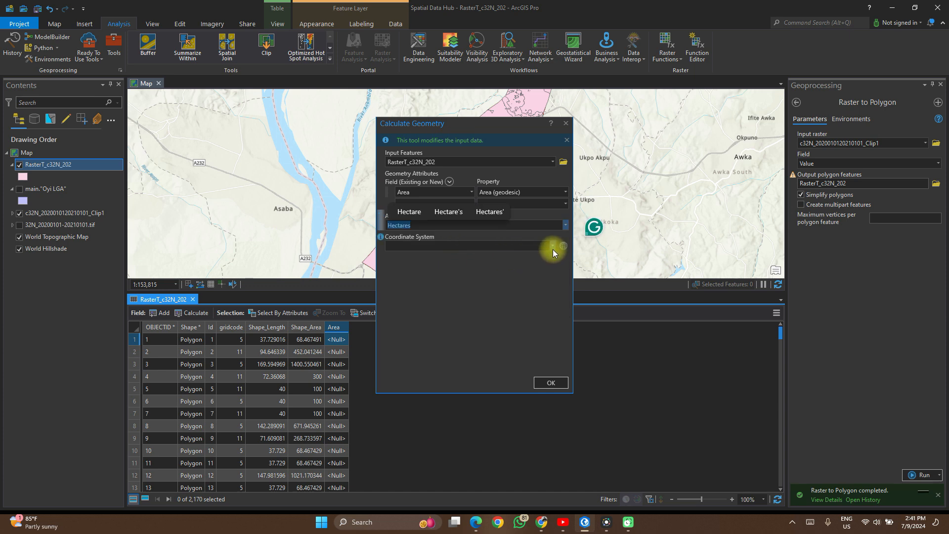
left_click(550, 246)
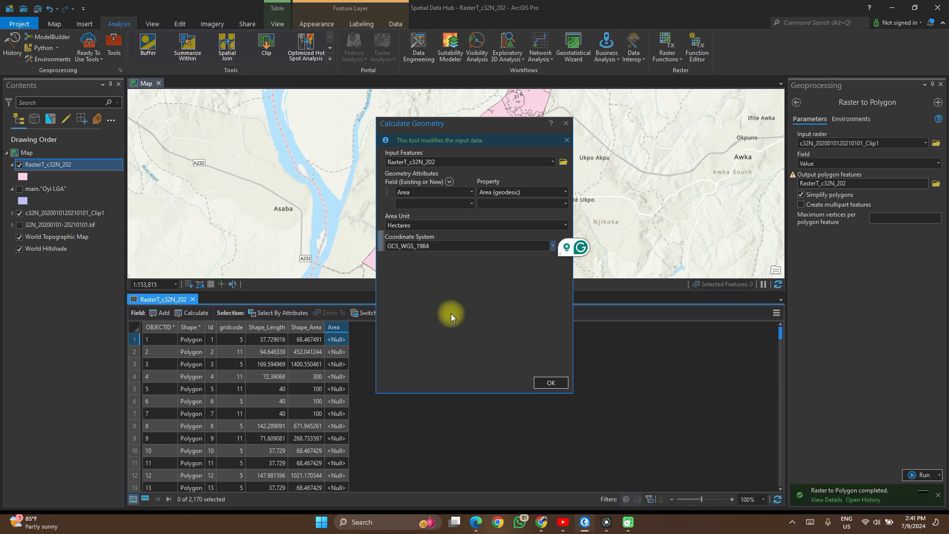
mouse_move(466, 266)
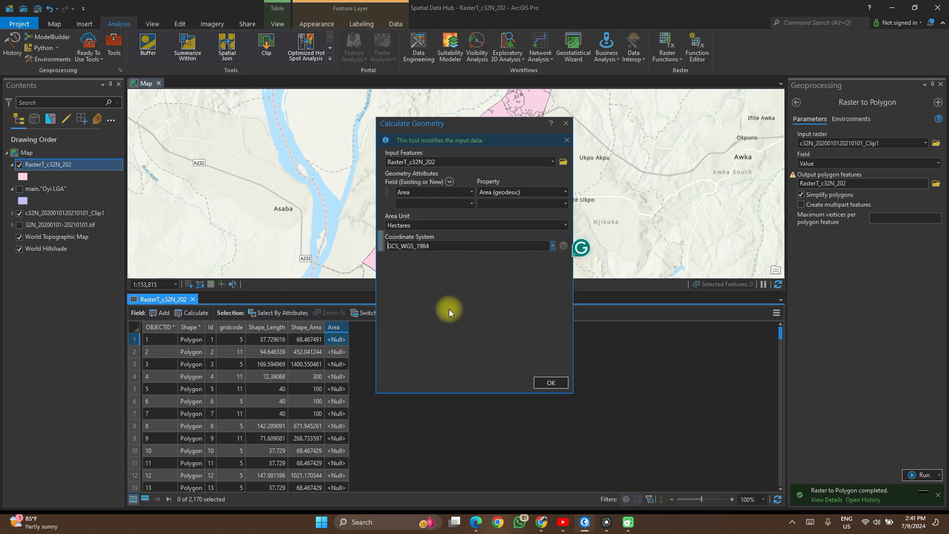
mouse_move(515, 321)
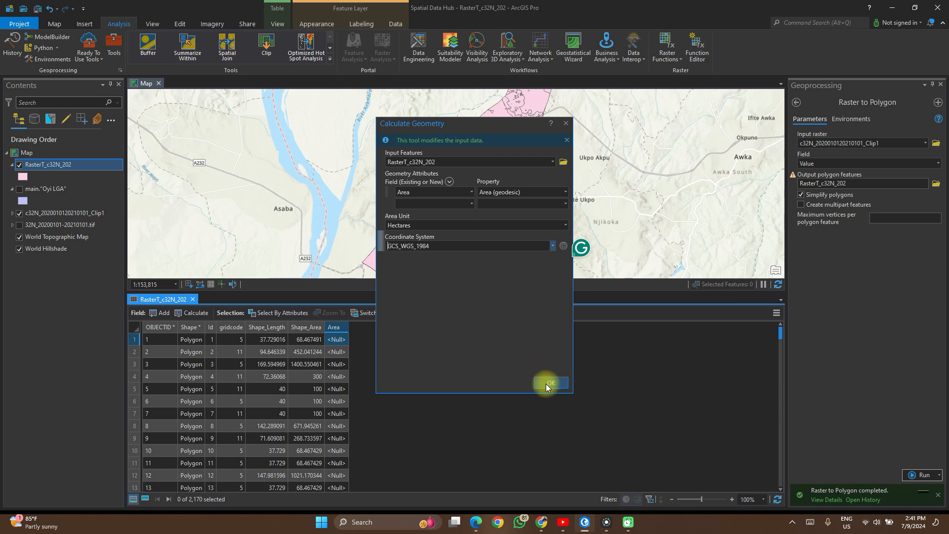
Run the calculation so Area holds geodesic hectare values for every polygon.
left_click(550, 382)
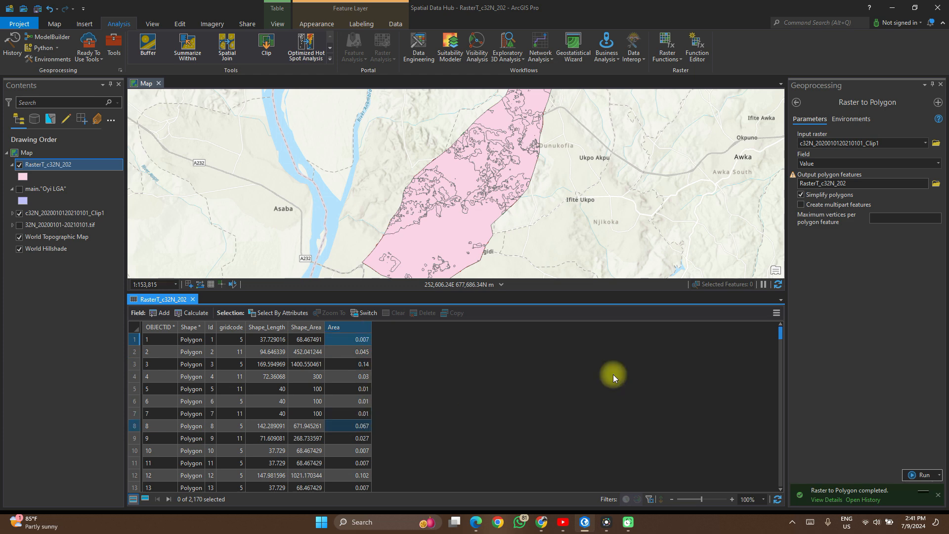
mouse_move(584, 173)
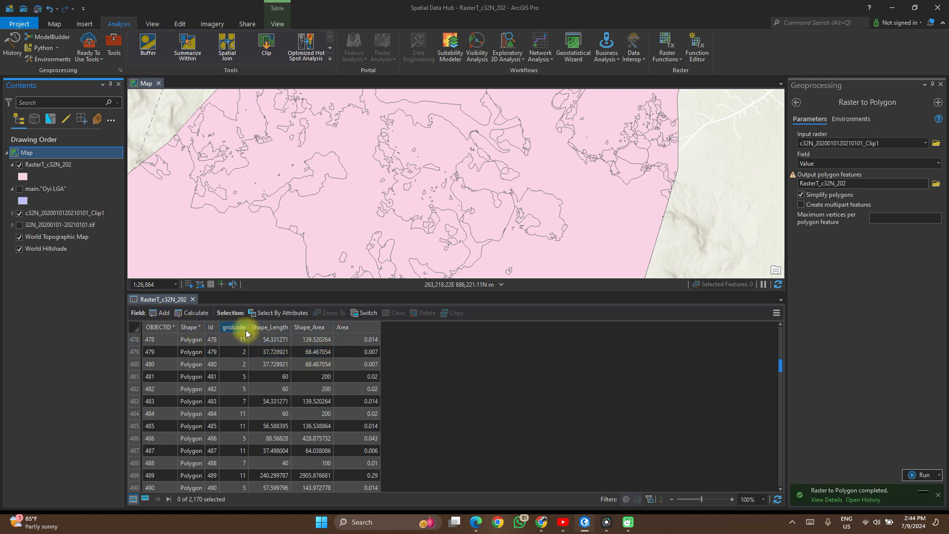
mouse_move(233, 327)
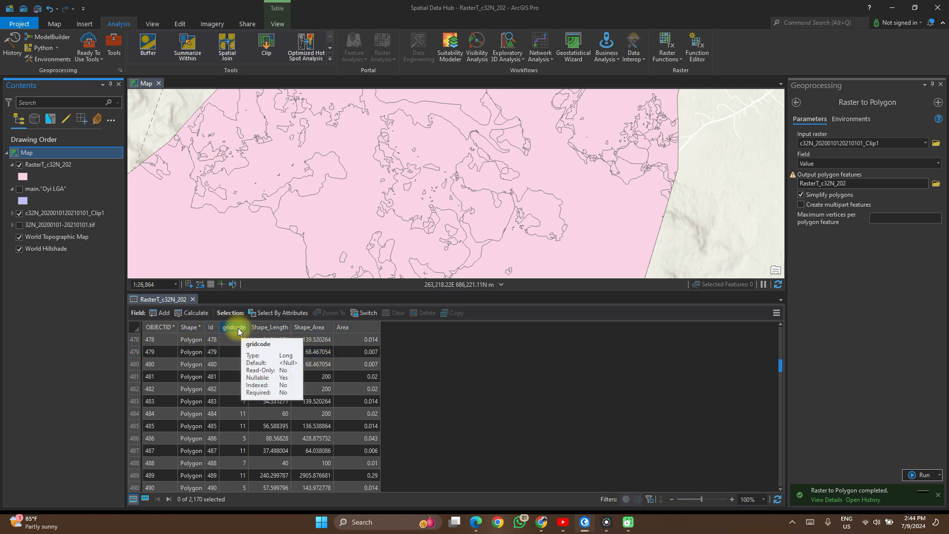
Summarize by gridcode with gridcode Unique and Area Sum statistics.
right_click(234, 327)
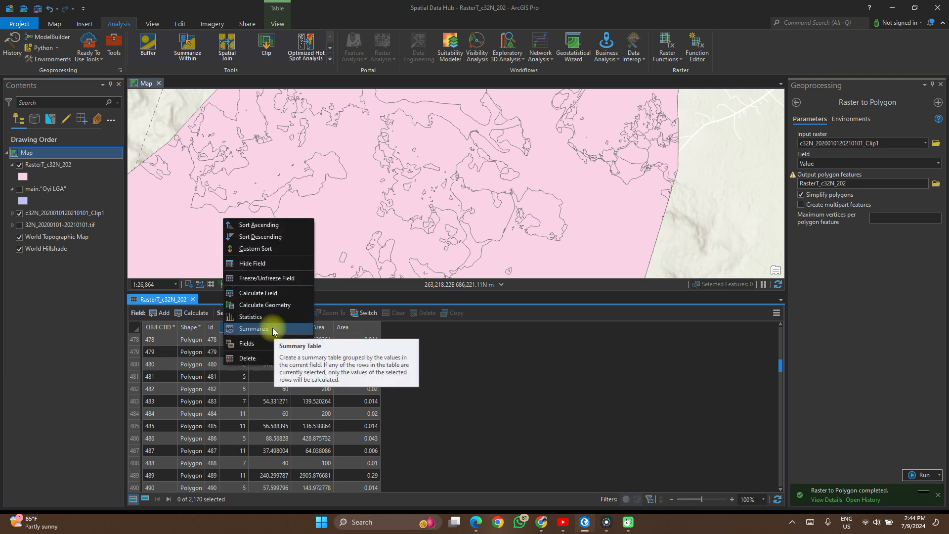
left_click(252, 328)
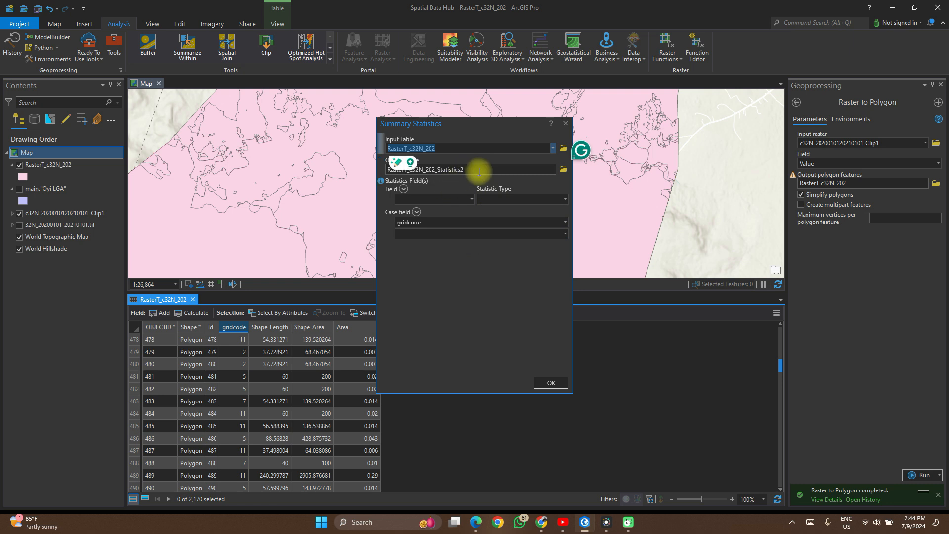
mouse_move(454, 159)
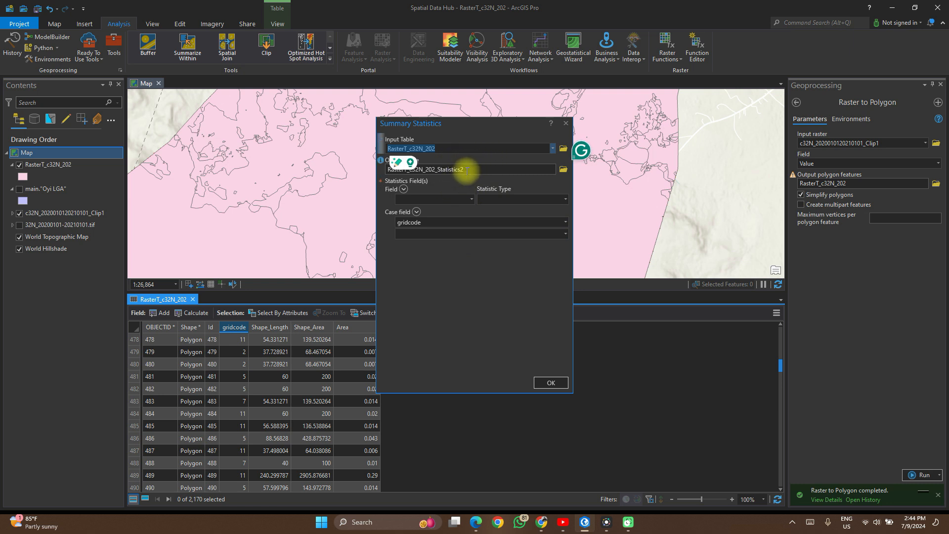
mouse_move(542, 183)
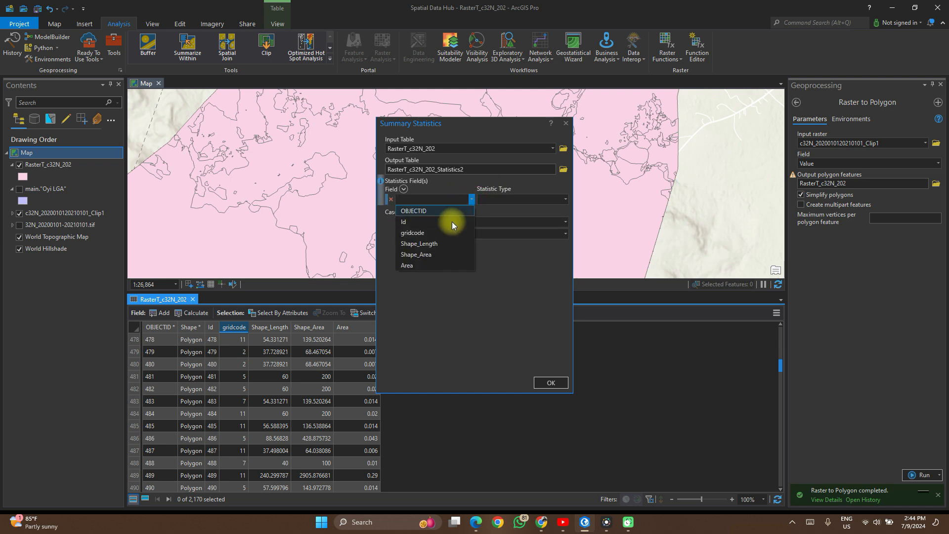
left_click(412, 232)
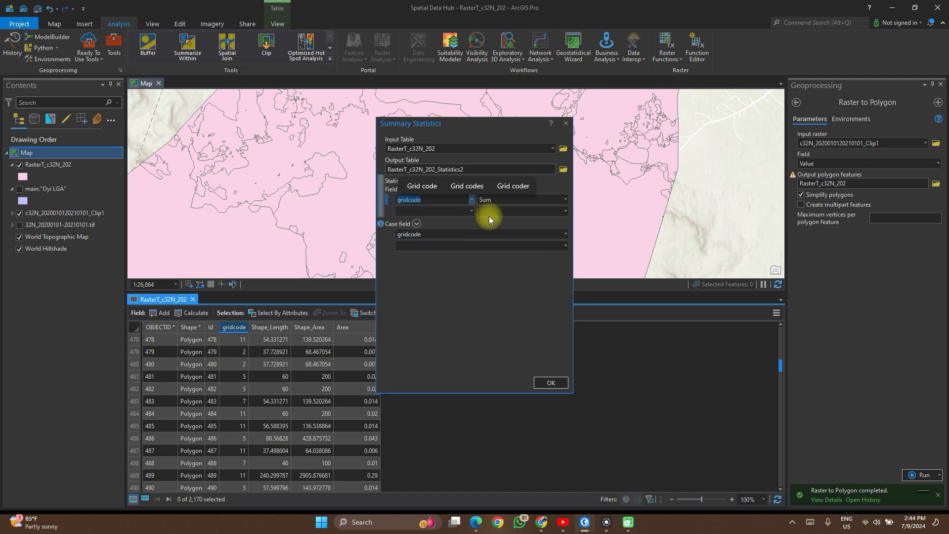
left_click(563, 200)
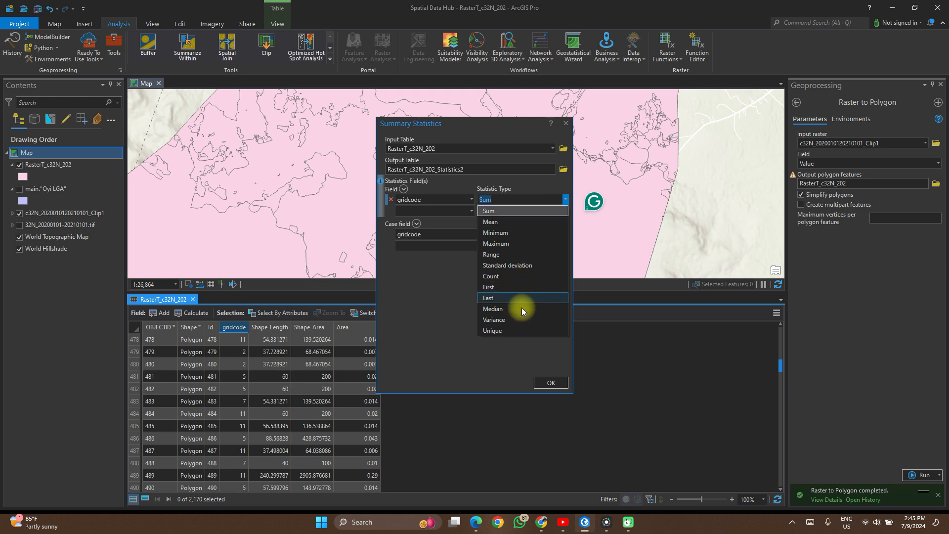
left_click(492, 330)
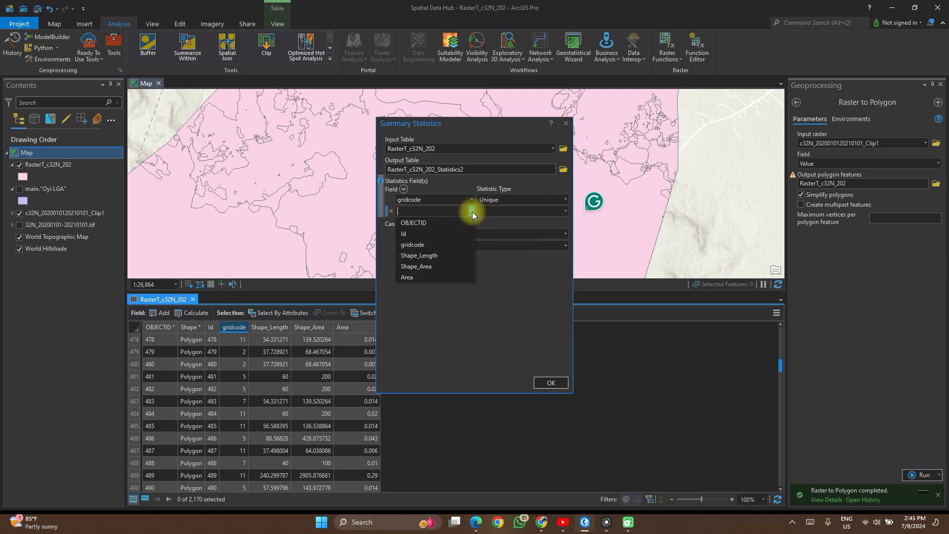
left_click(406, 277)
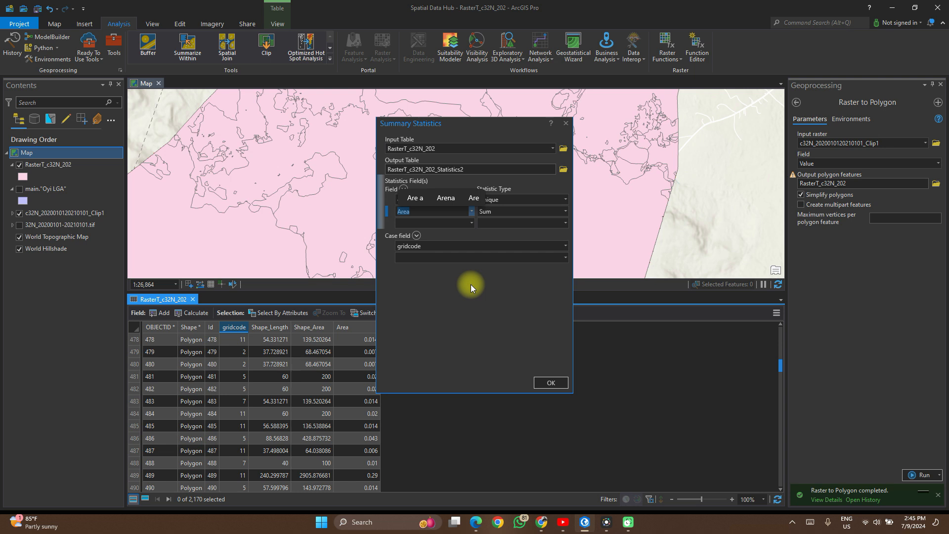
left_click(430, 199)
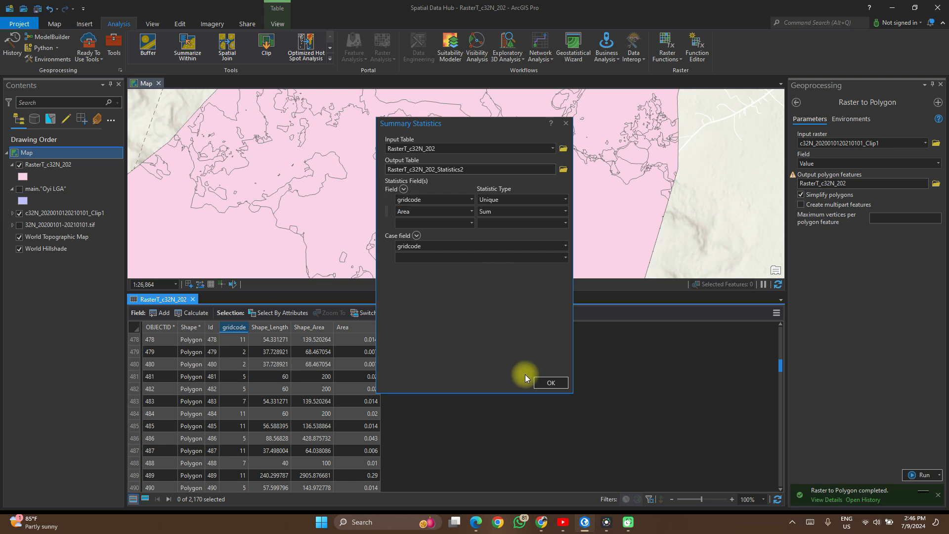
Run Summary Statistics and view RasterT_c32N_202_Statistics2 with its seven gridcode classes.
left_click(549, 383)
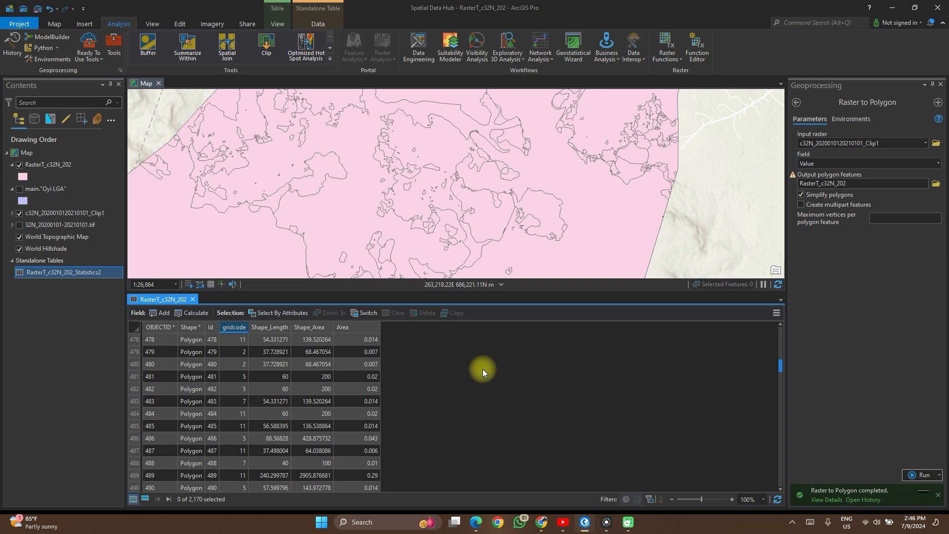
left_click(66, 272)
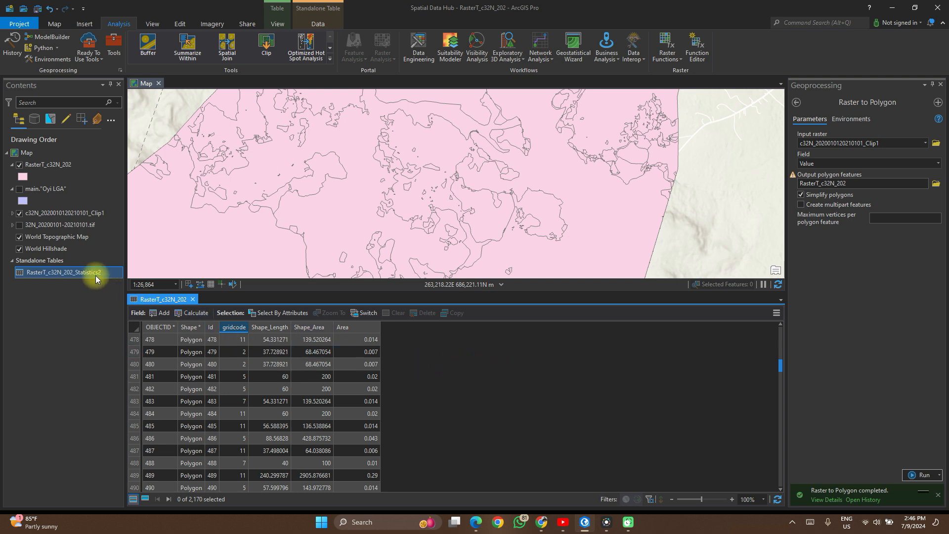
right_click(66, 272)
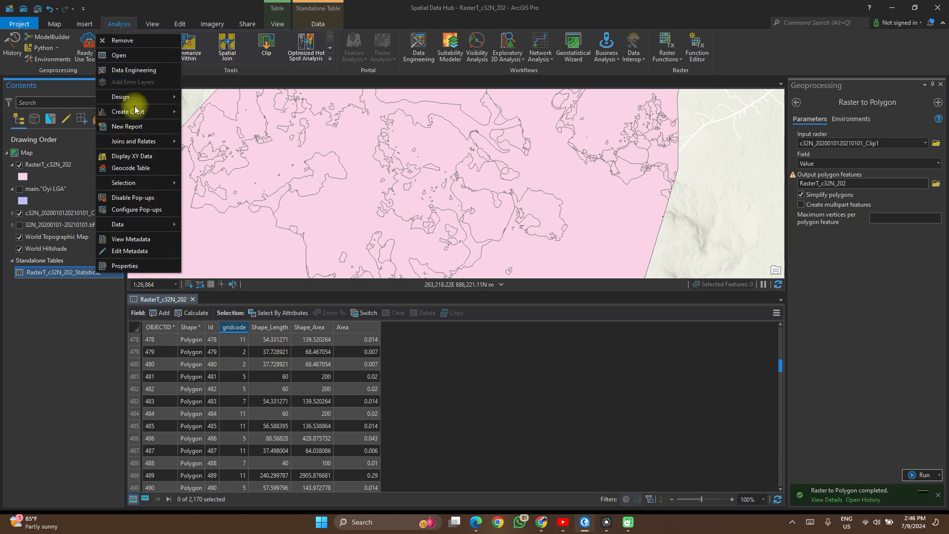
mouse_move(128, 56)
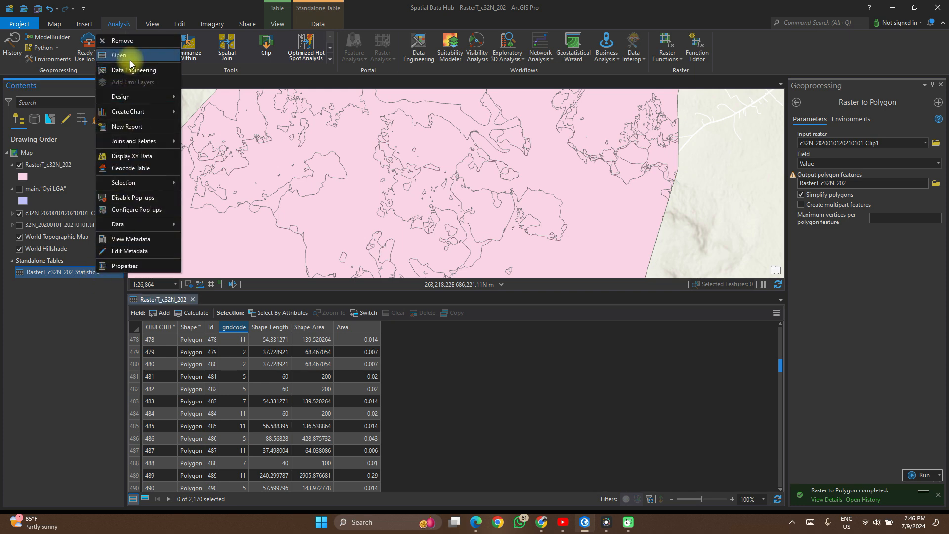
left_click(119, 56)
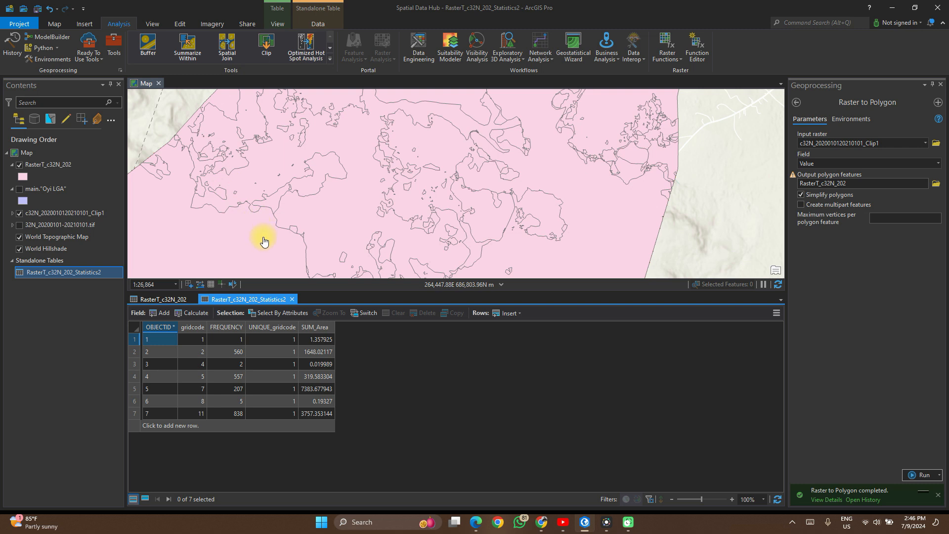